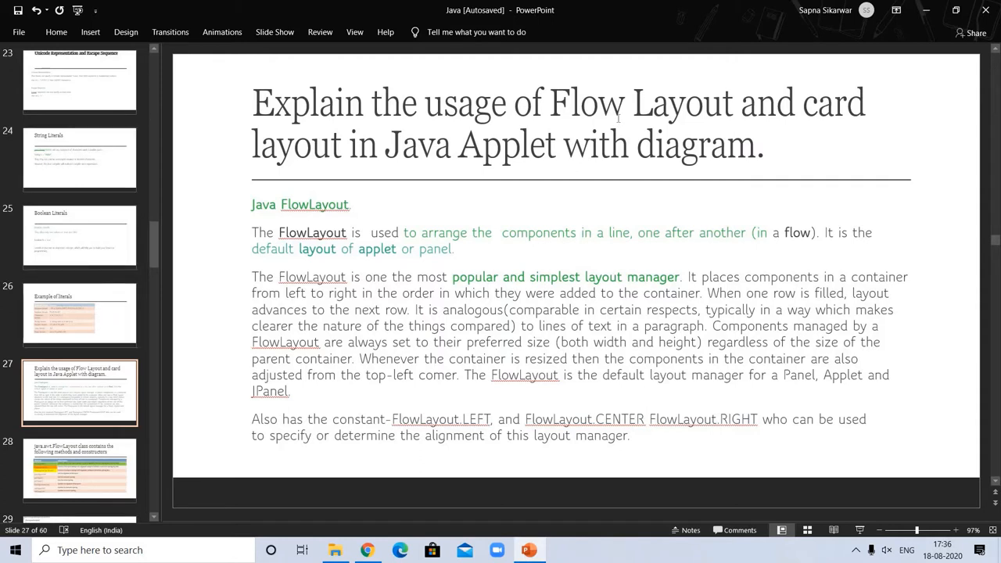
pyautogui.moveTo(430, 156)
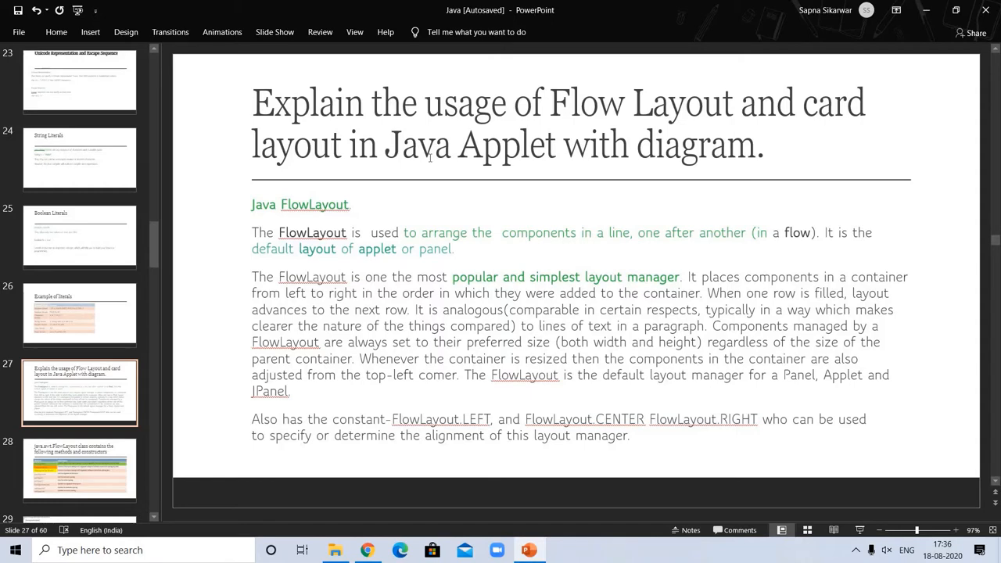
pyautogui.moveTo(375, 185)
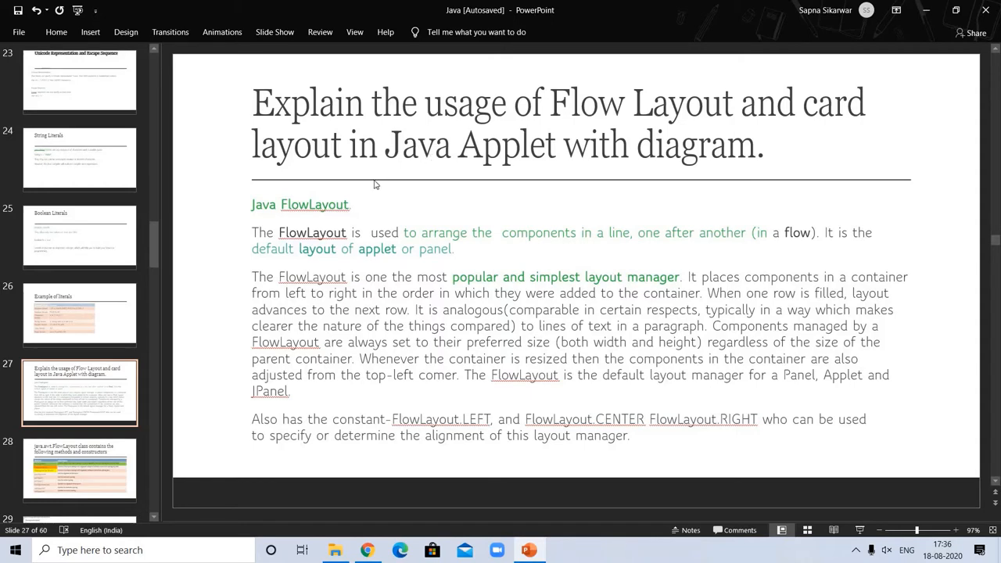
pyautogui.moveTo(636, 261)
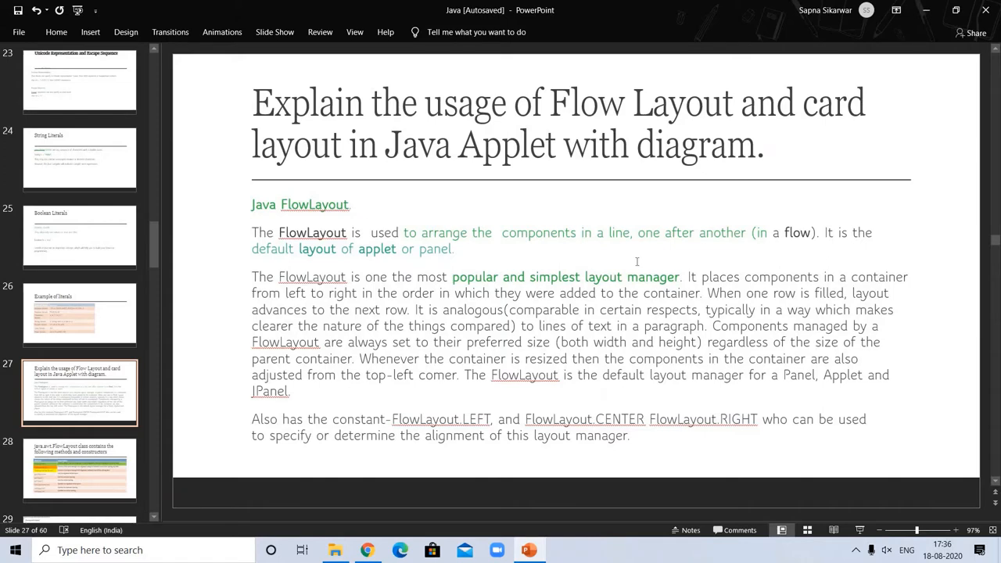
pyautogui.moveTo(451, 245)
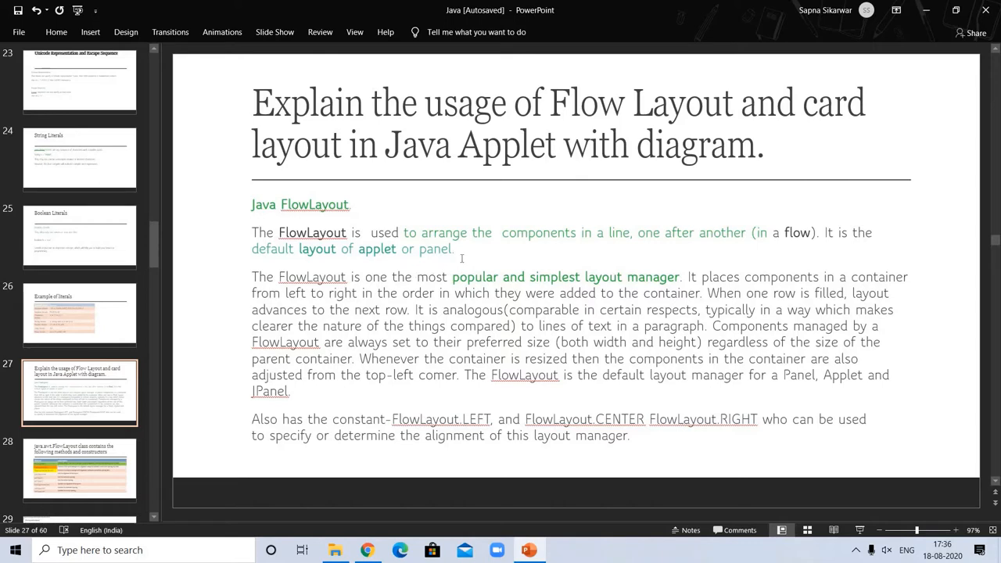
pyautogui.moveTo(398, 261)
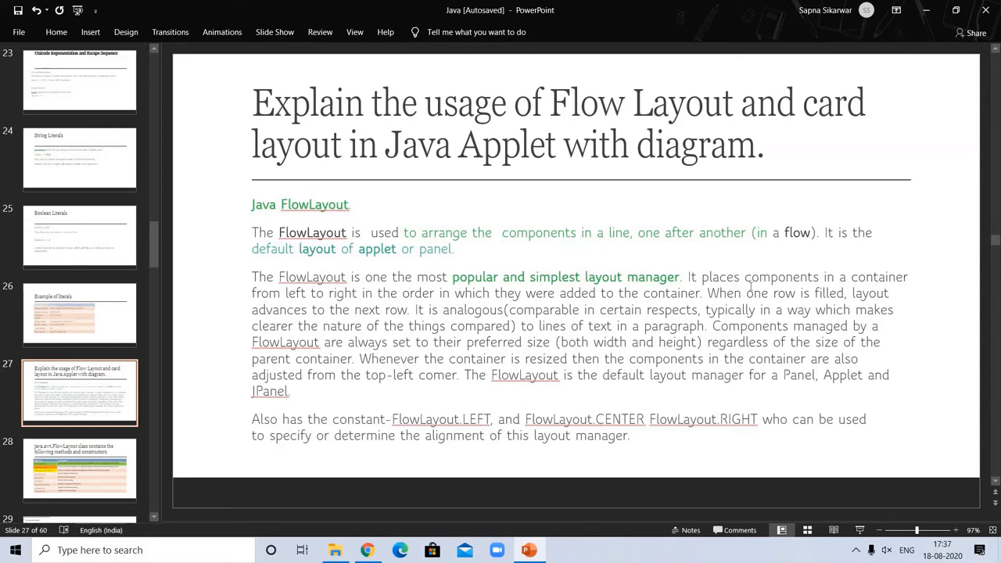
pyautogui.moveTo(669, 255)
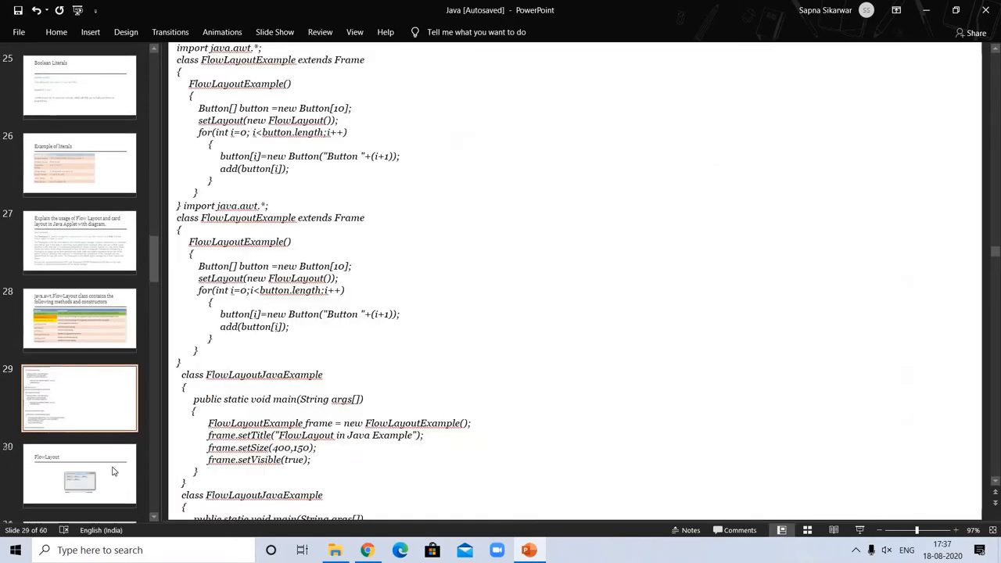
# Step: Open slide 30, the FlowLayout slide with the five-button demo window image
pyautogui.click(79, 473)
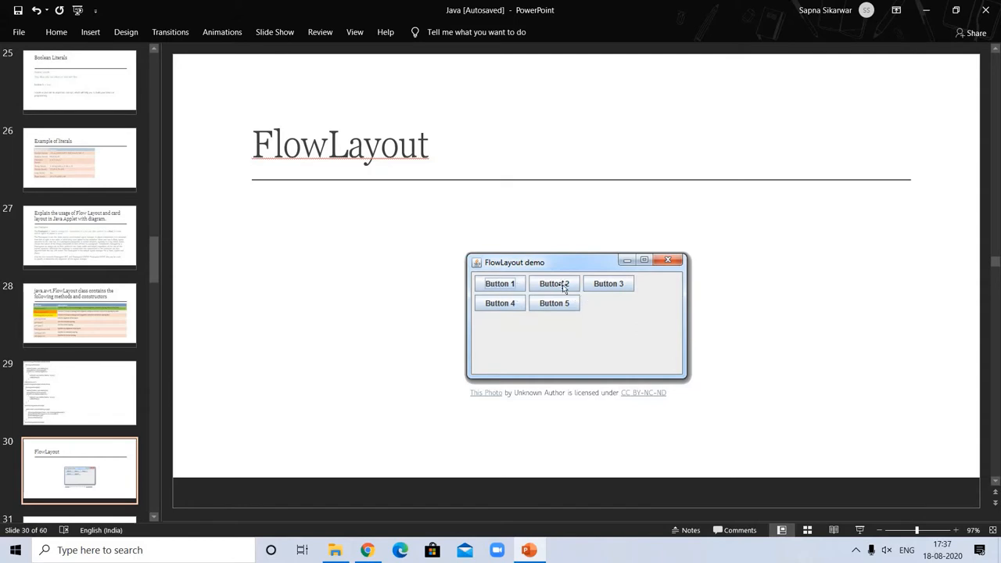
pyautogui.moveTo(593, 318)
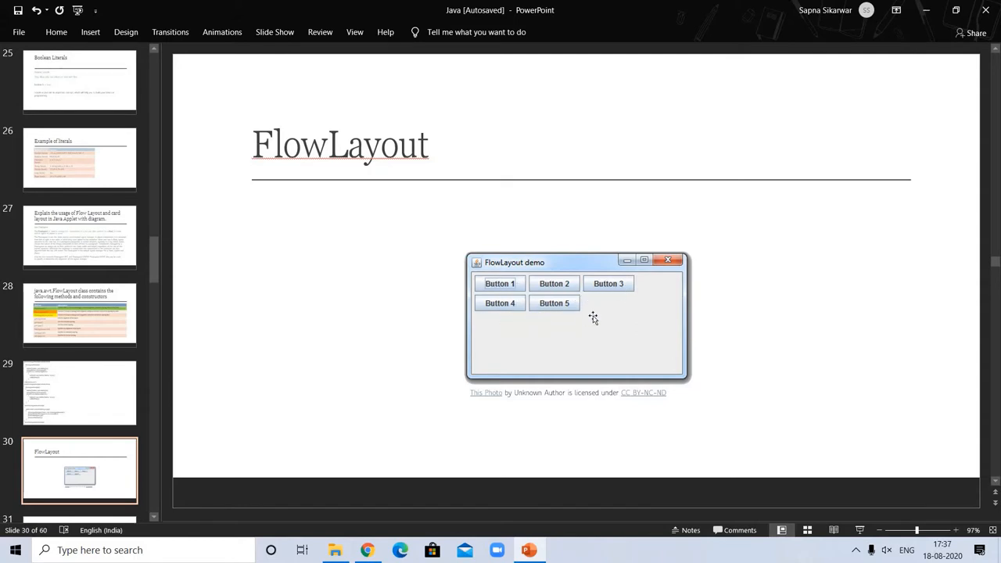
pyautogui.moveTo(614, 311)
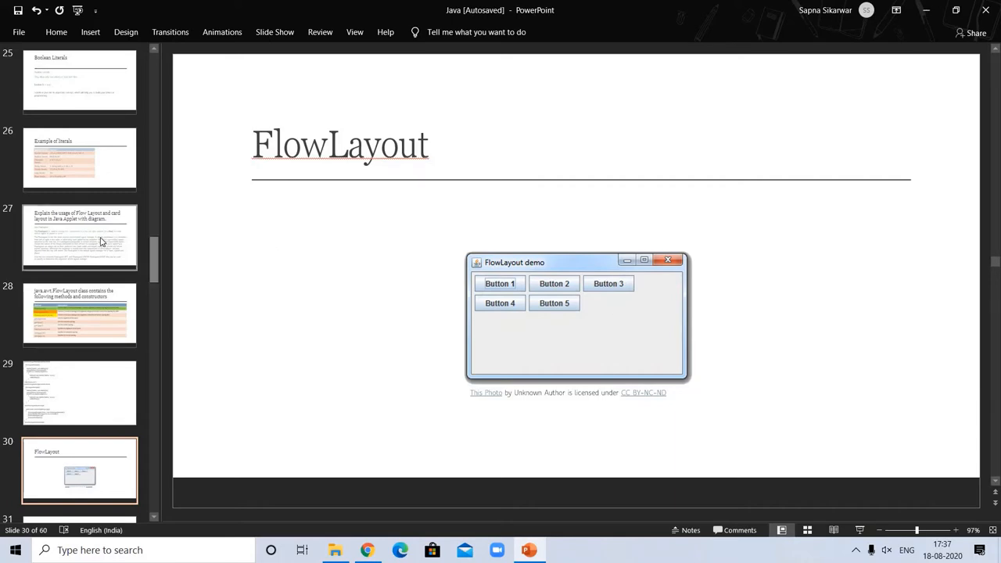
# Step: Visit slide 27's FlowLayout explanation, then move on to slide 28
pyautogui.click(79, 237)
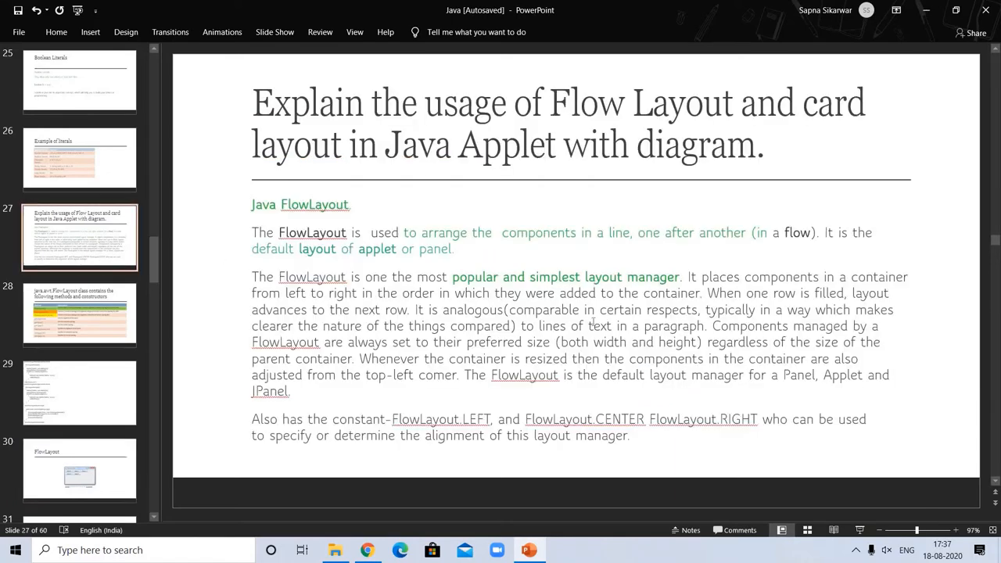
pyautogui.moveTo(727, 333)
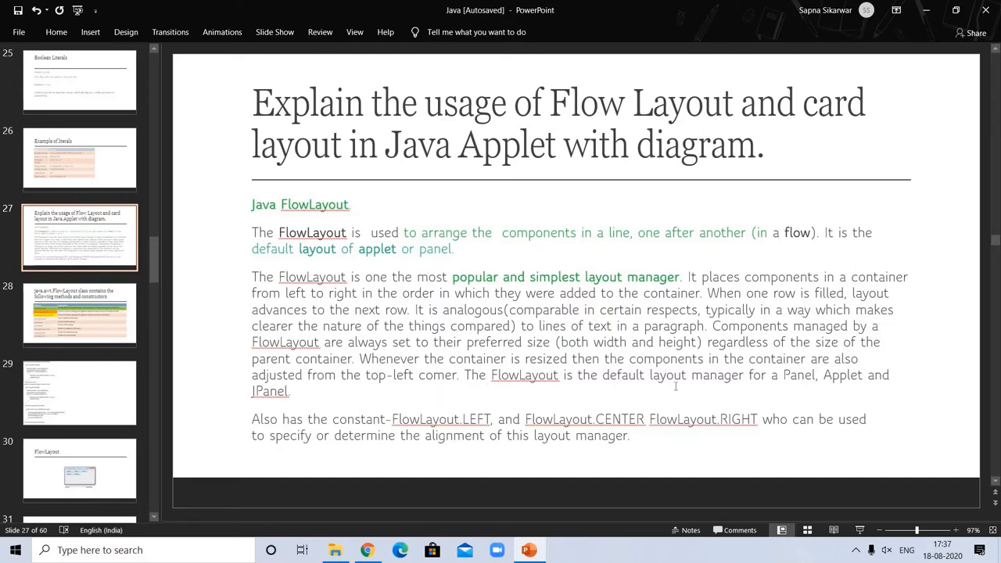
pyautogui.moveTo(851, 401)
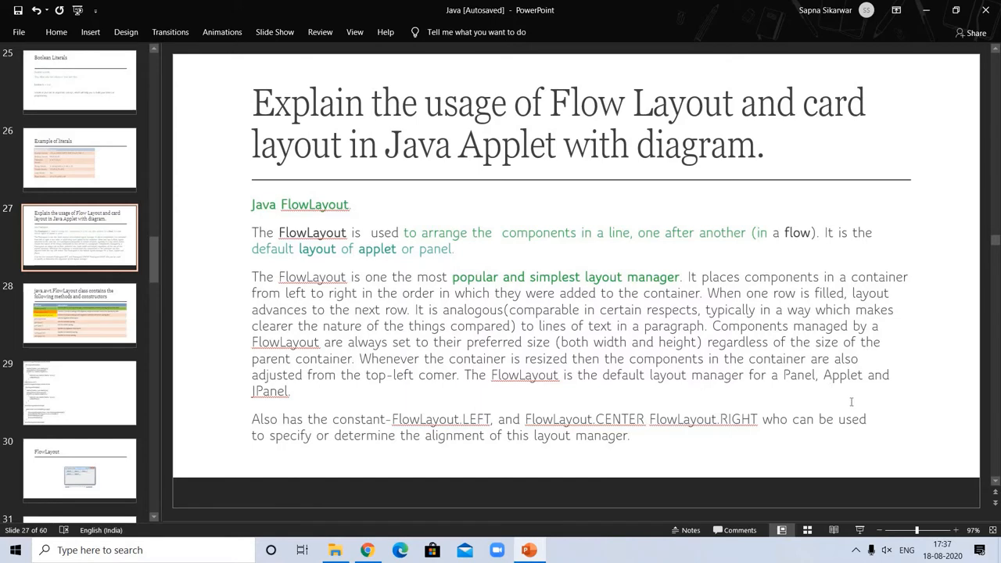
pyautogui.moveTo(346, 405)
pyautogui.write(', ')
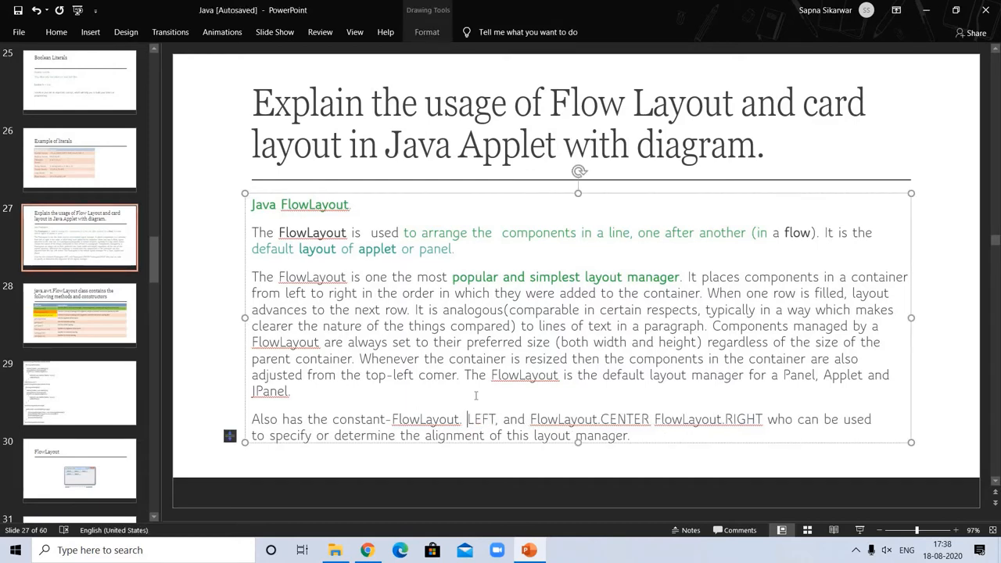
pyautogui.moveTo(355, 457)
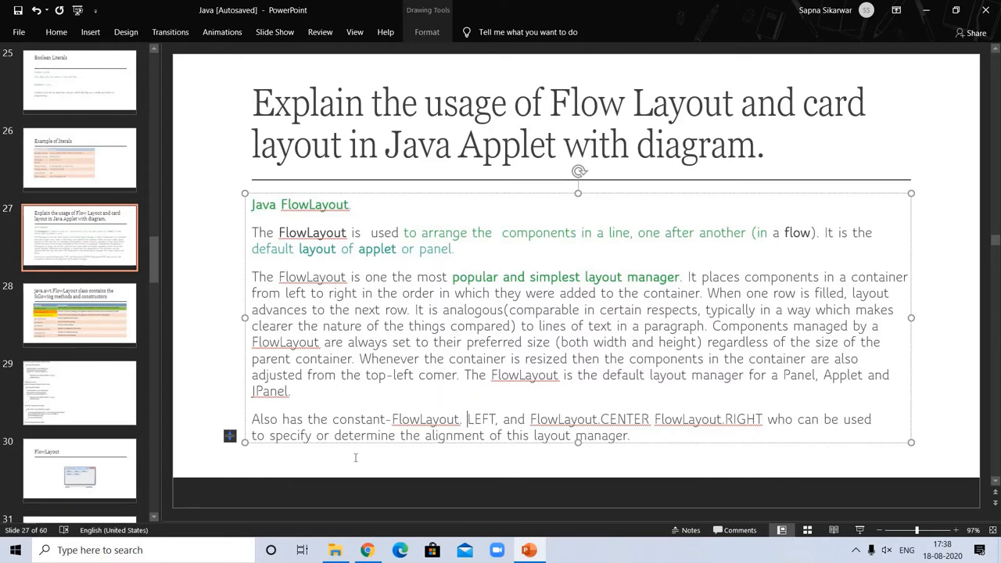
pyautogui.moveTo(160, 349)
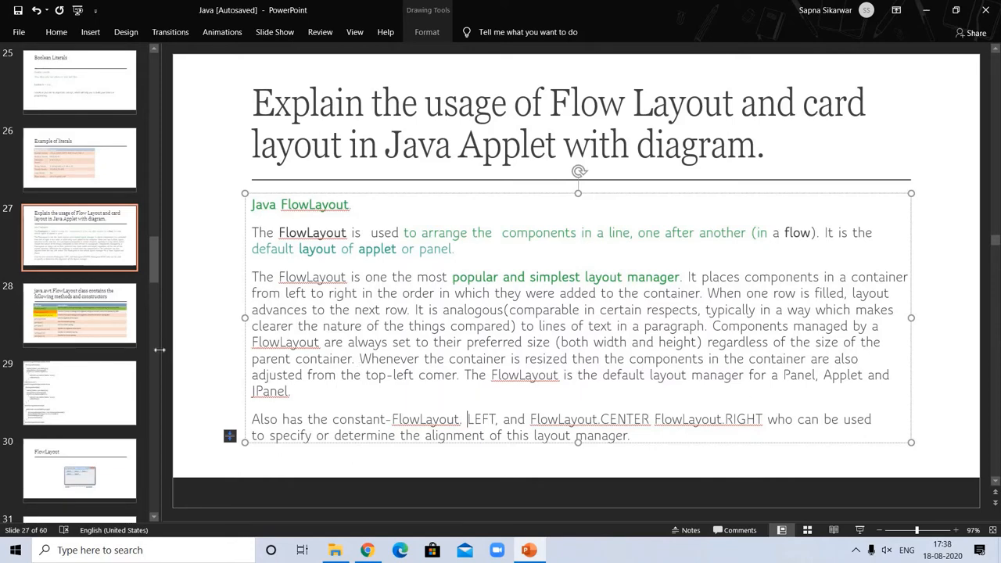
pyautogui.click(79, 314)
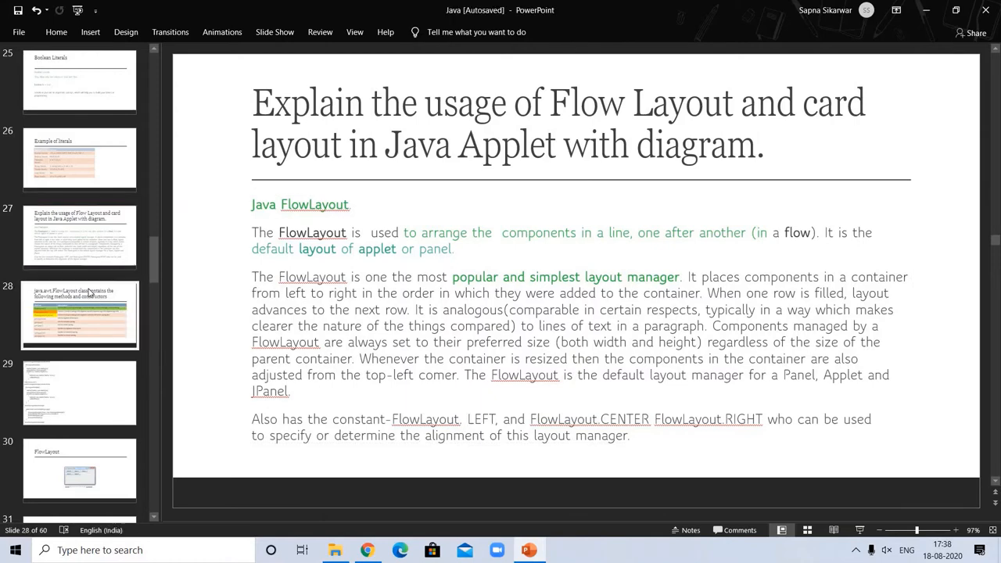
# Step: Display slide 28 listing java.awt.FlowLayout constructors and methods with descriptions
pyautogui.click(79, 315)
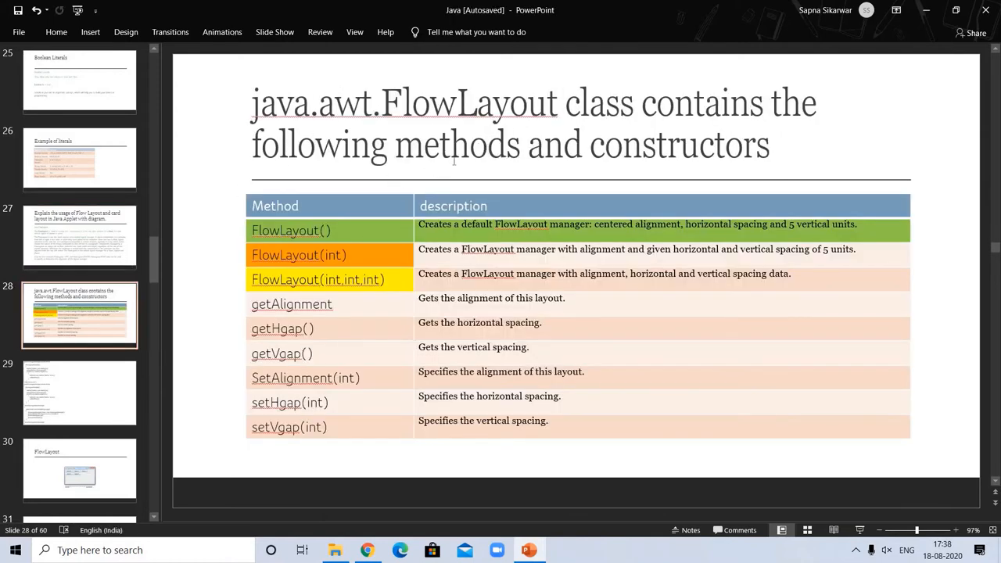
pyautogui.moveTo(514, 238)
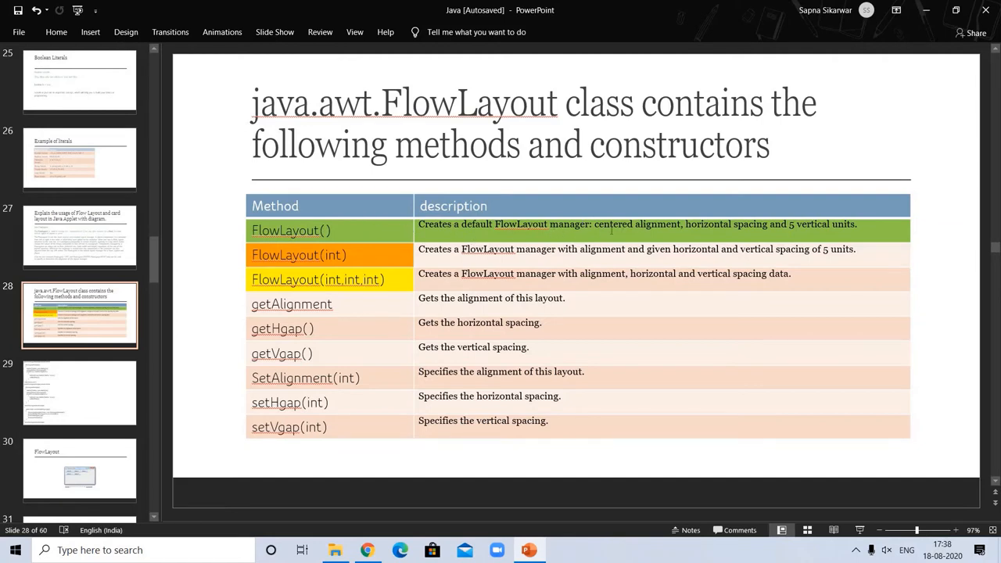
pyautogui.moveTo(612, 231)
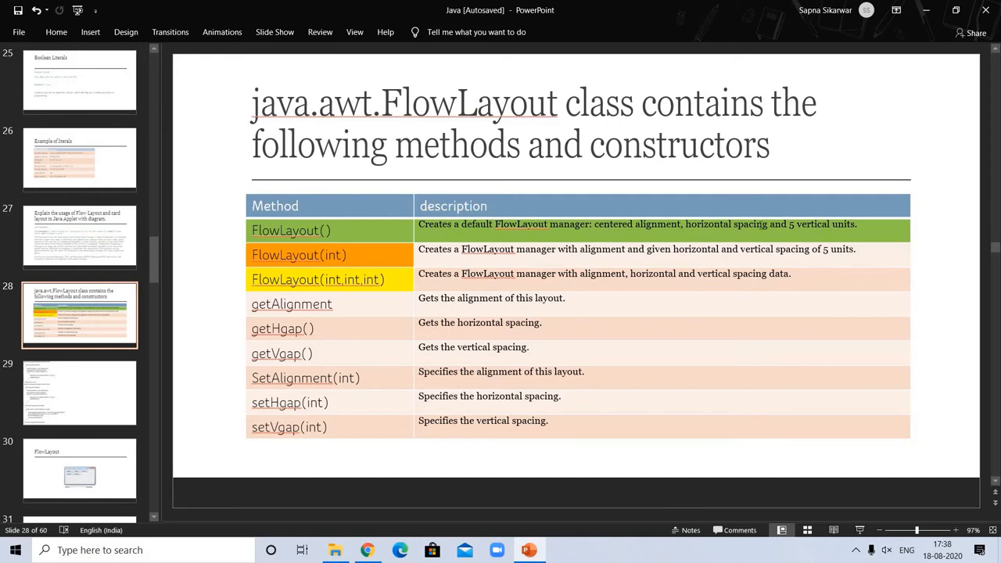
pyautogui.moveTo(467, 264)
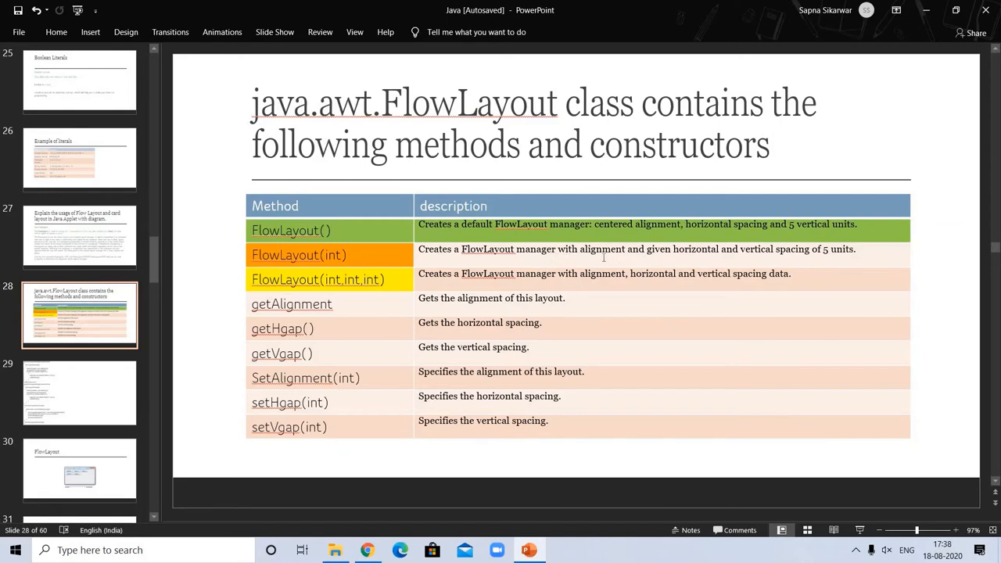
pyautogui.moveTo(858, 257)
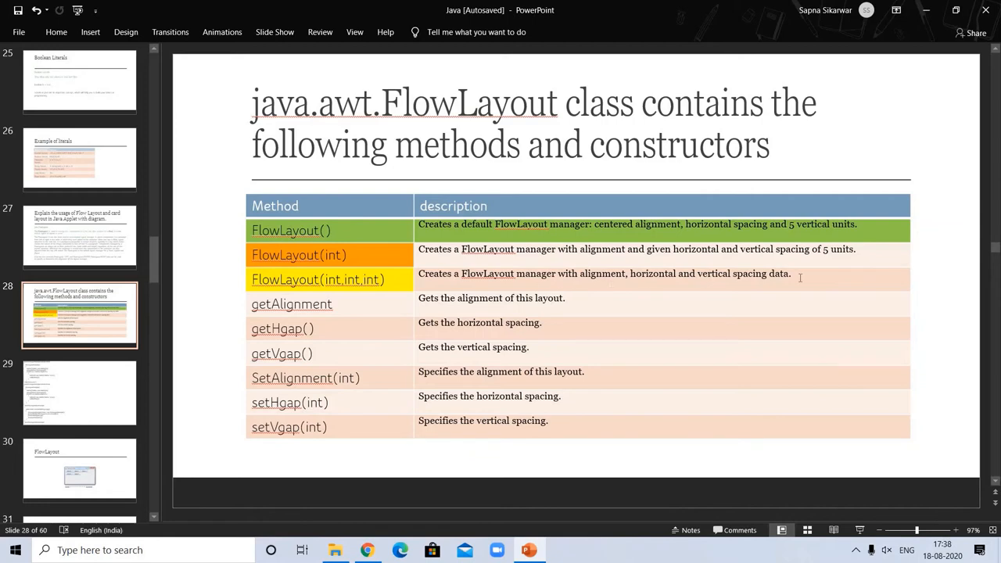
pyautogui.moveTo(334, 317)
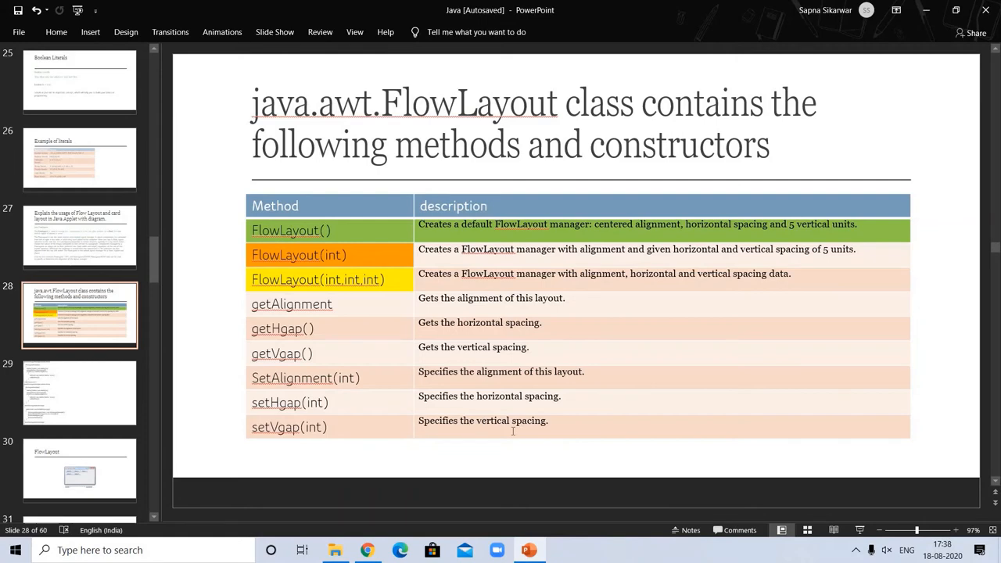
pyautogui.moveTo(118, 405)
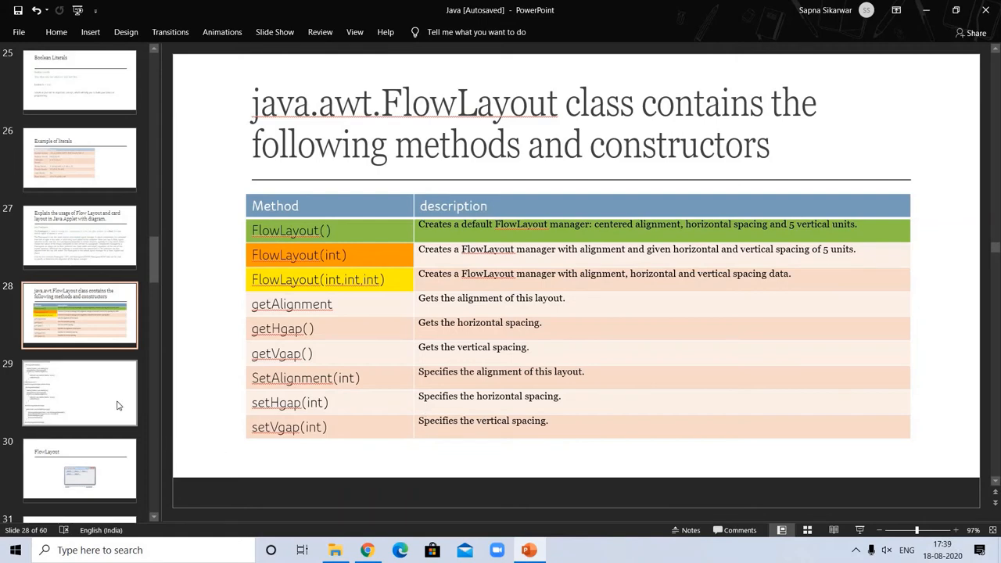
# Step: Pass through the FlowLayoutExample code slide to slide 30's five-button demo image
pyautogui.click(79, 392)
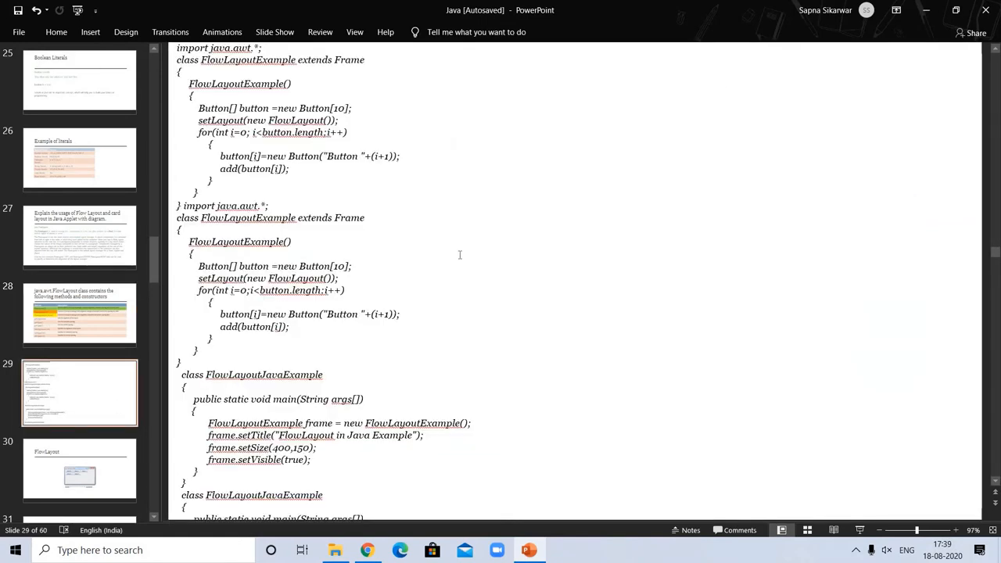
pyautogui.moveTo(354, 52)
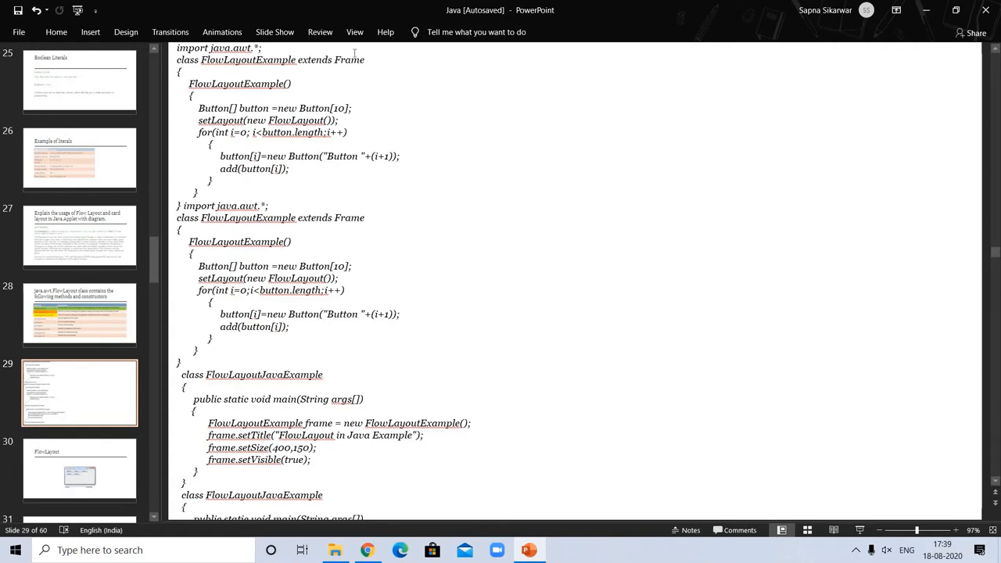
pyautogui.moveTo(471, 264)
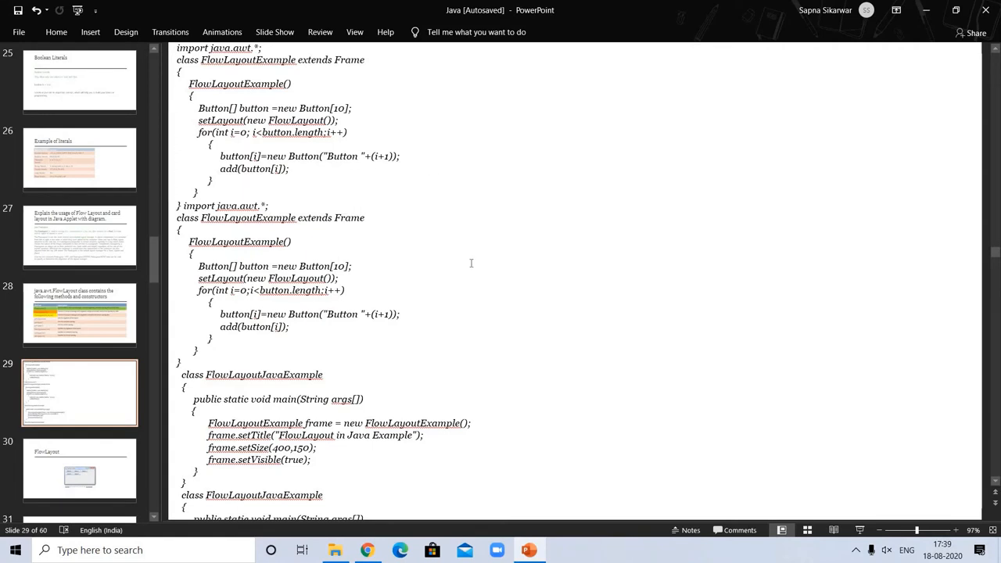
pyautogui.click(79, 469)
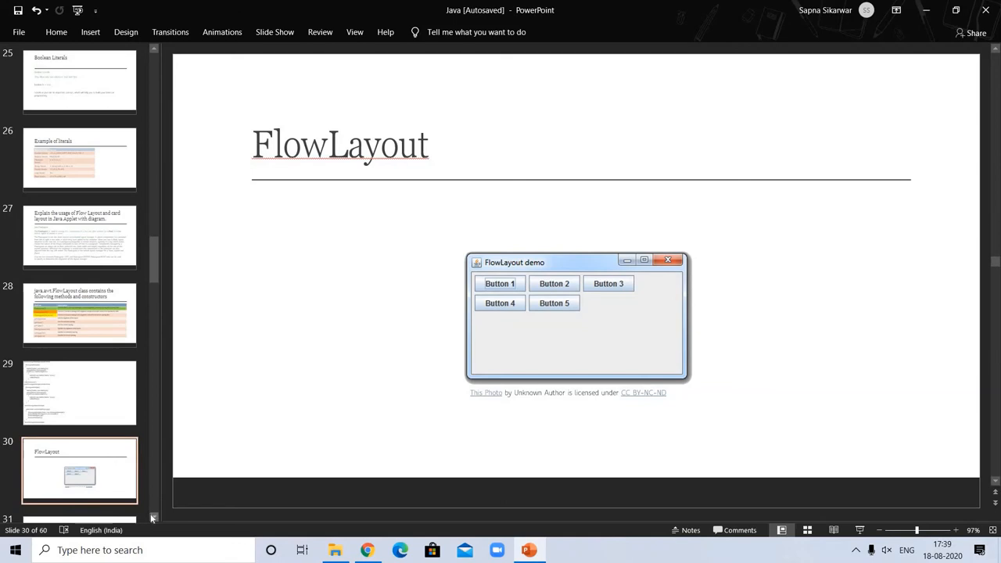
pyautogui.scroll(-3)
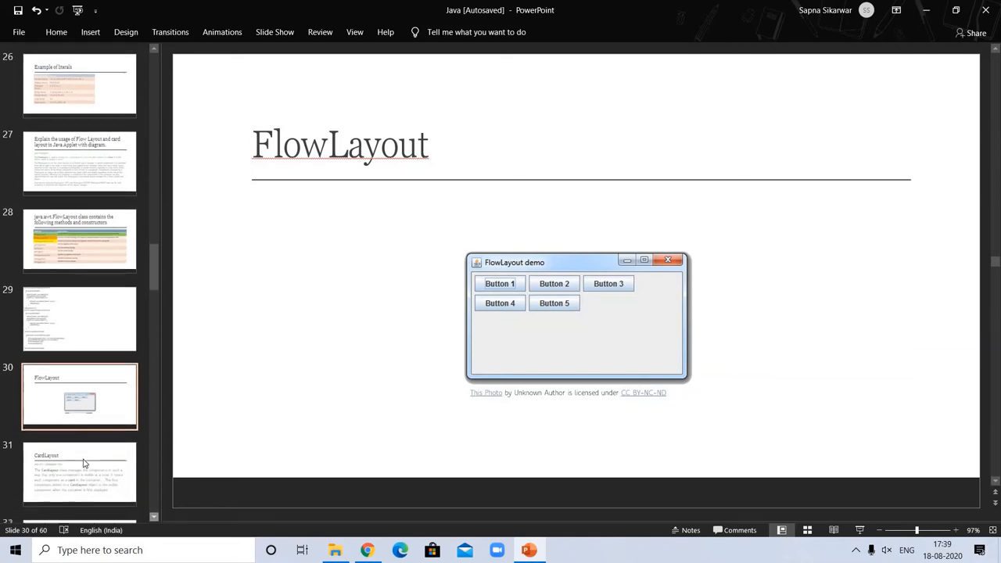
# Step: Preview slides 32-33, then settle on slide 31, the CardLayout introduction
pyautogui.click(79, 471)
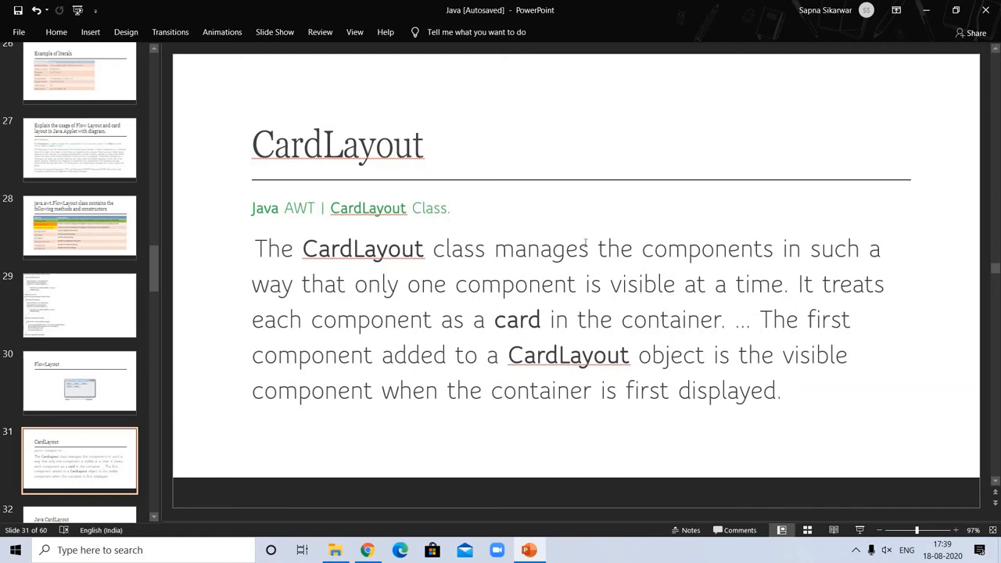
pyautogui.moveTo(741, 301)
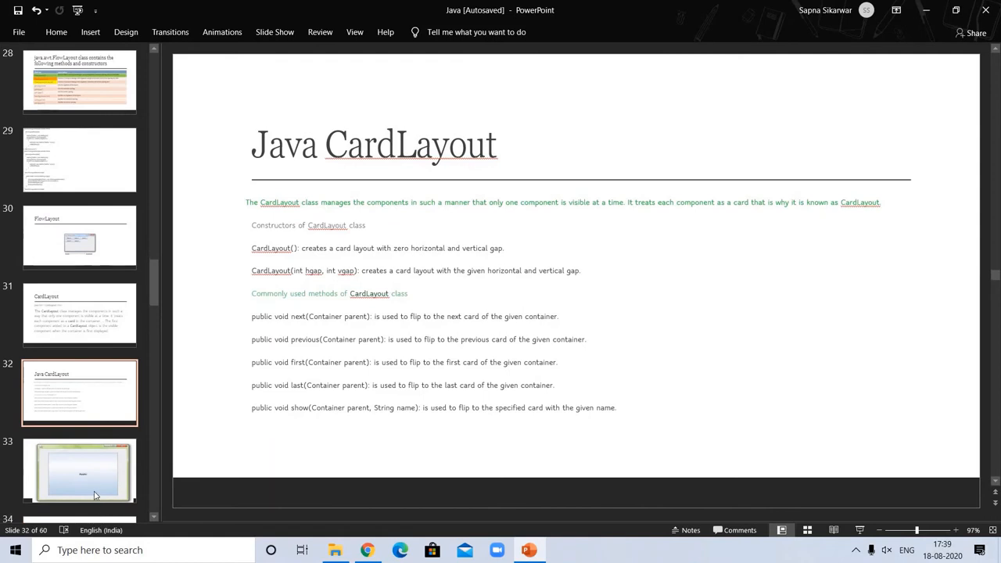
pyautogui.click(79, 471)
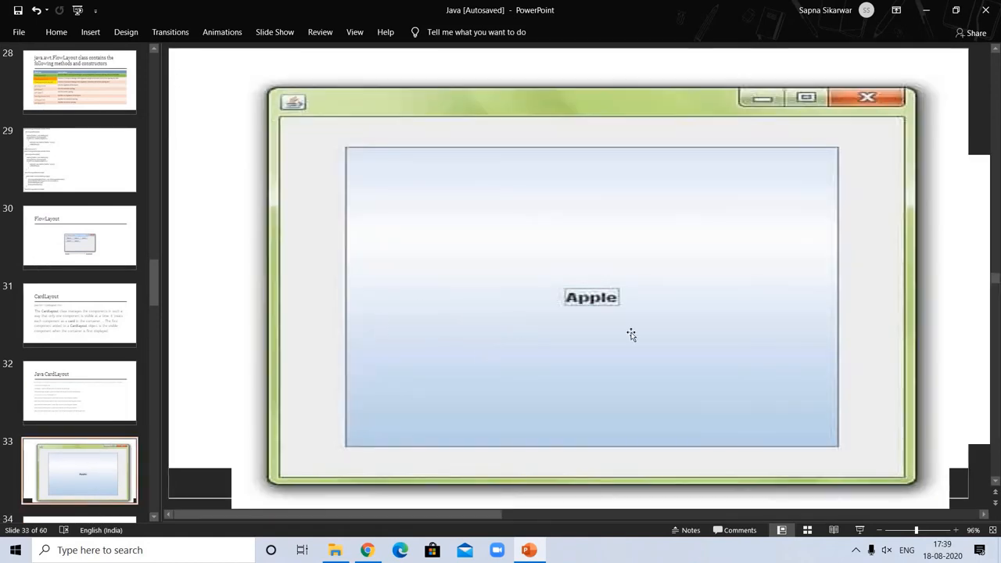
pyautogui.moveTo(97, 331)
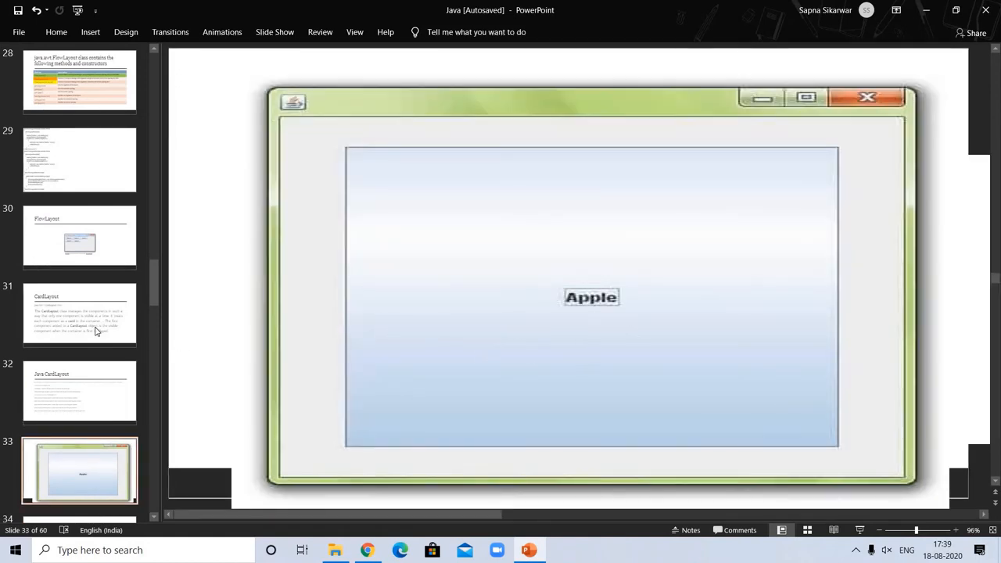
pyautogui.click(79, 315)
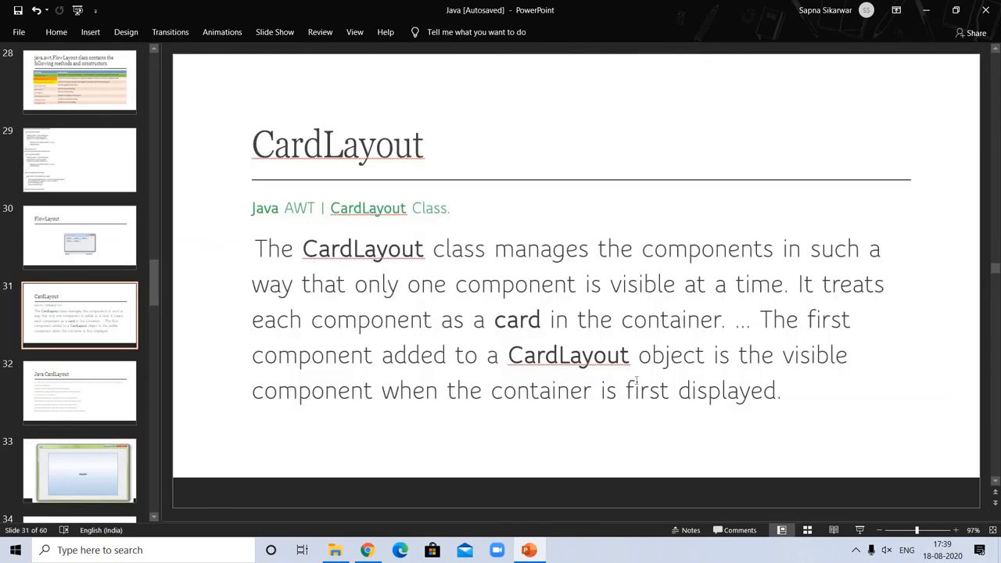
pyautogui.moveTo(210, 422)
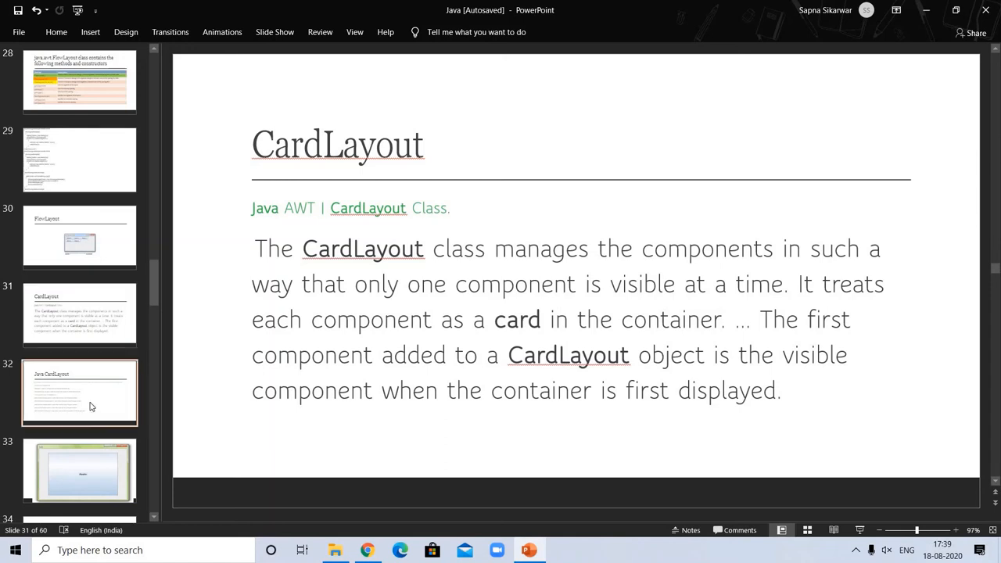
# Step: Show slide 32's CardLayout constructors and methods, then slide 33's Apple card window
pyautogui.click(79, 391)
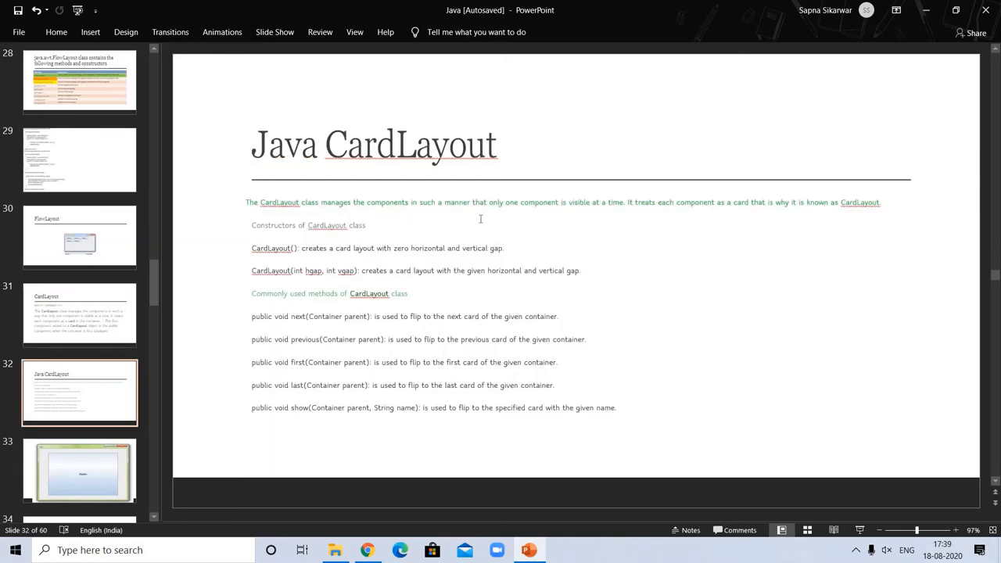
pyautogui.moveTo(634, 214)
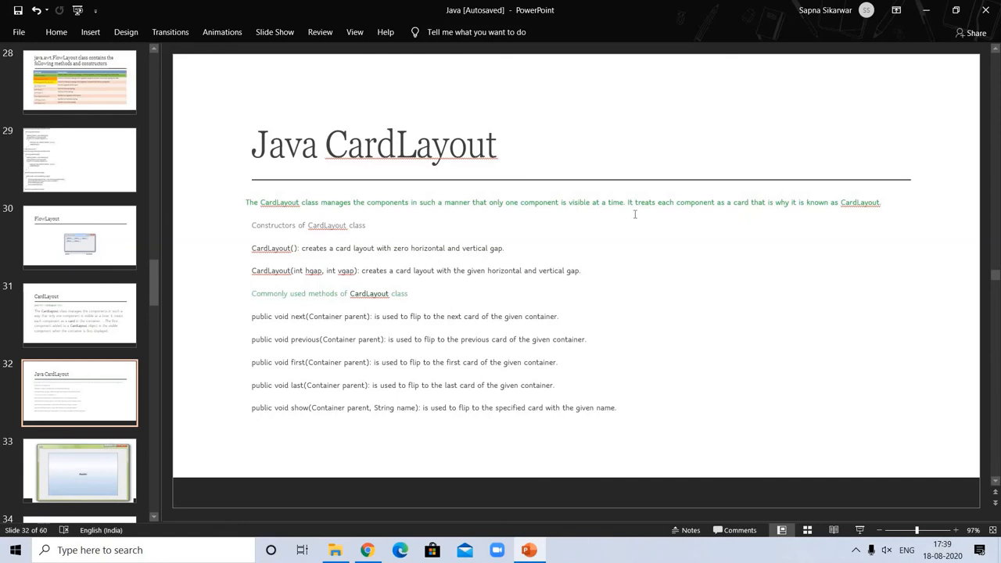
pyautogui.moveTo(691, 212)
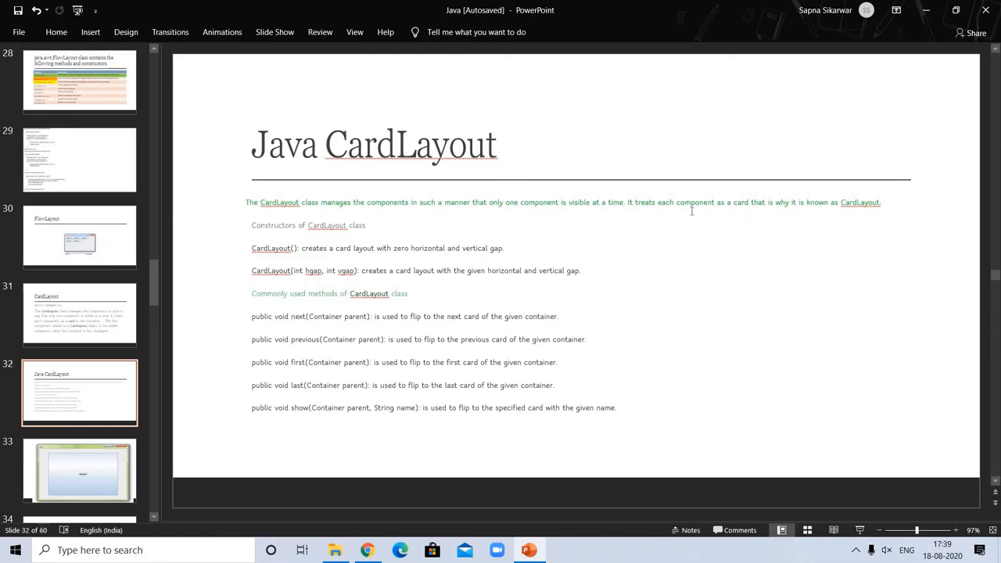
pyautogui.moveTo(855, 212)
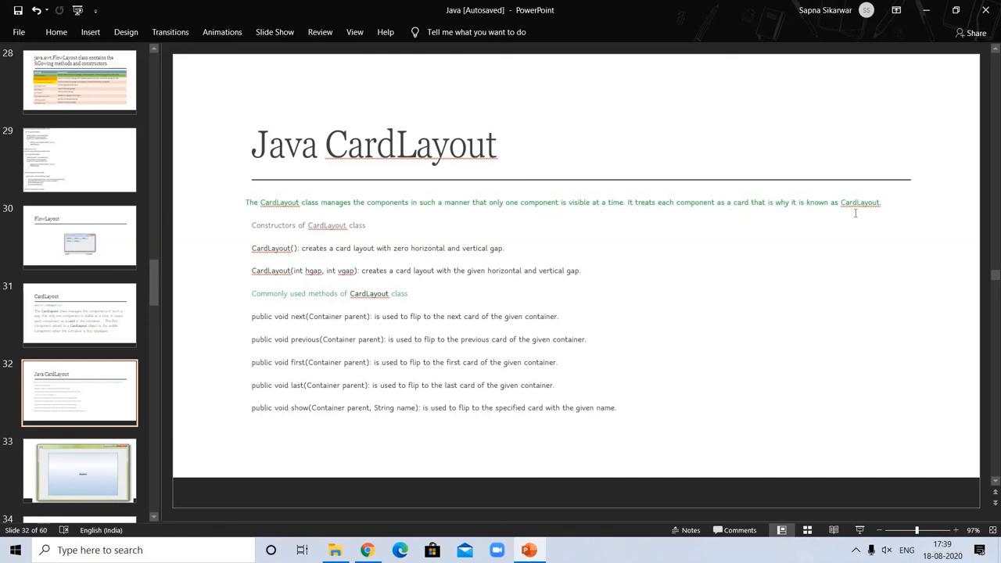
pyautogui.moveTo(713, 218)
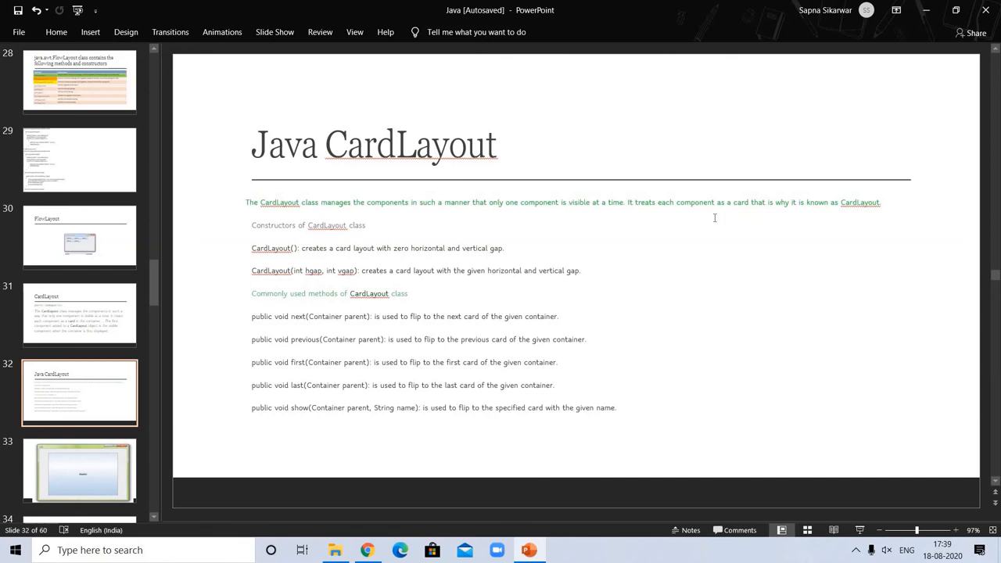
pyautogui.moveTo(372, 229)
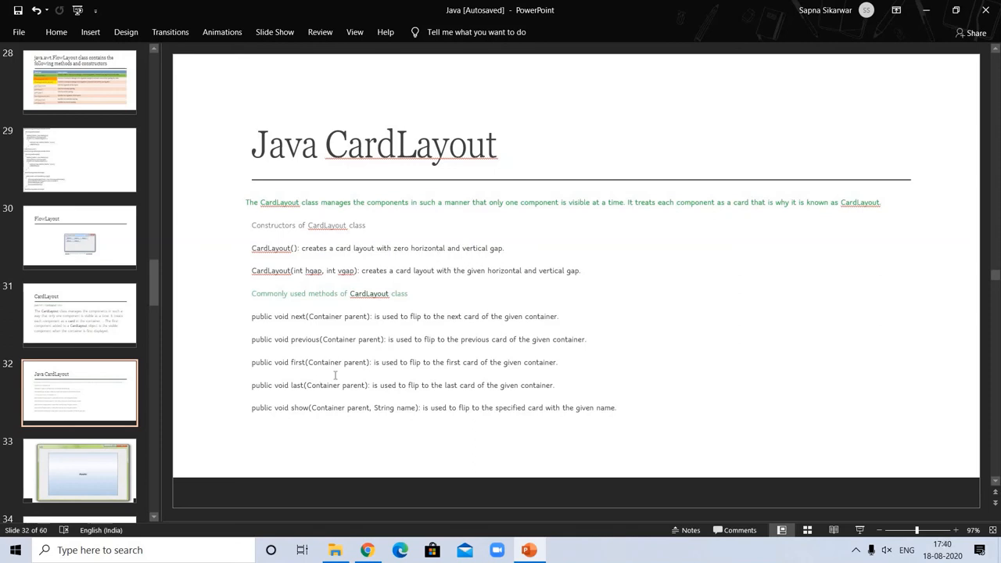
pyautogui.moveTo(426, 305)
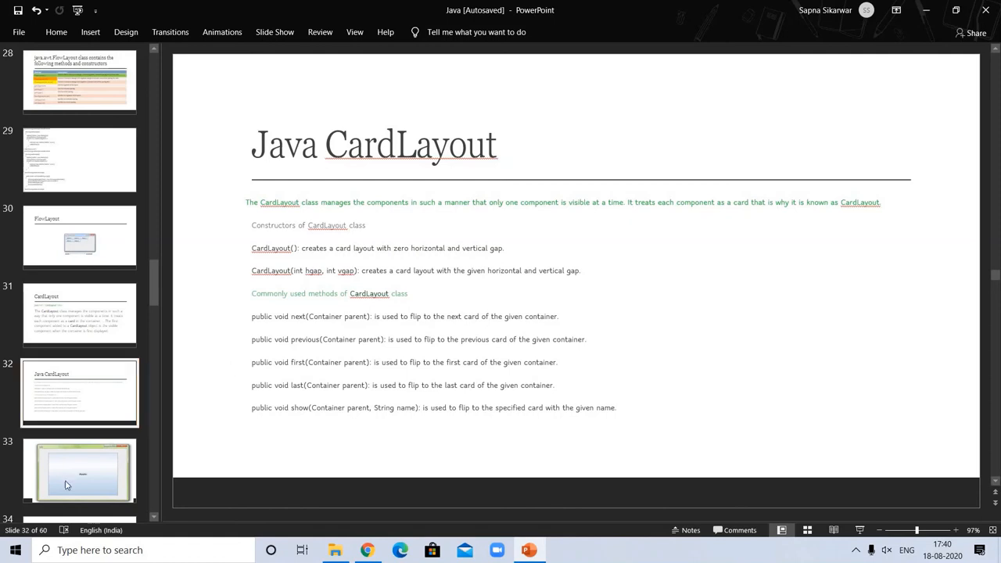
pyautogui.click(79, 469)
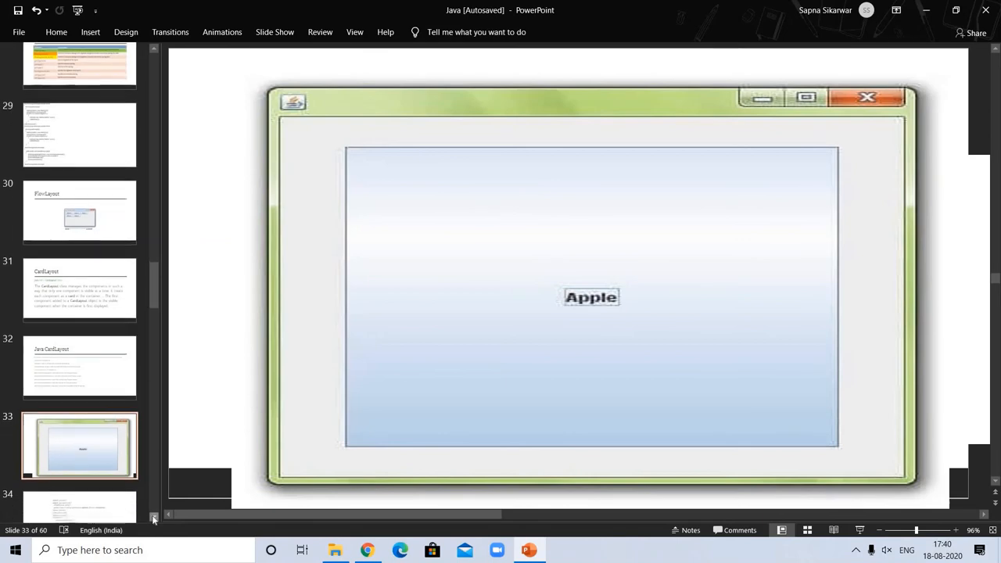
pyautogui.scroll(-3)
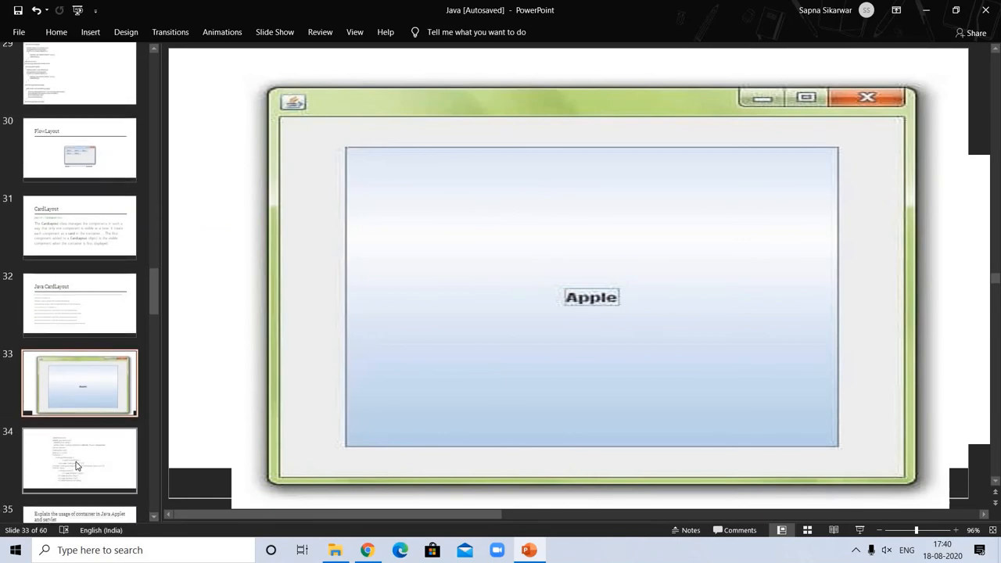
# Step: View slide 34's CardLayoutExample code, then return to slide 29's FlowLayoutExample code
pyautogui.click(79, 460)
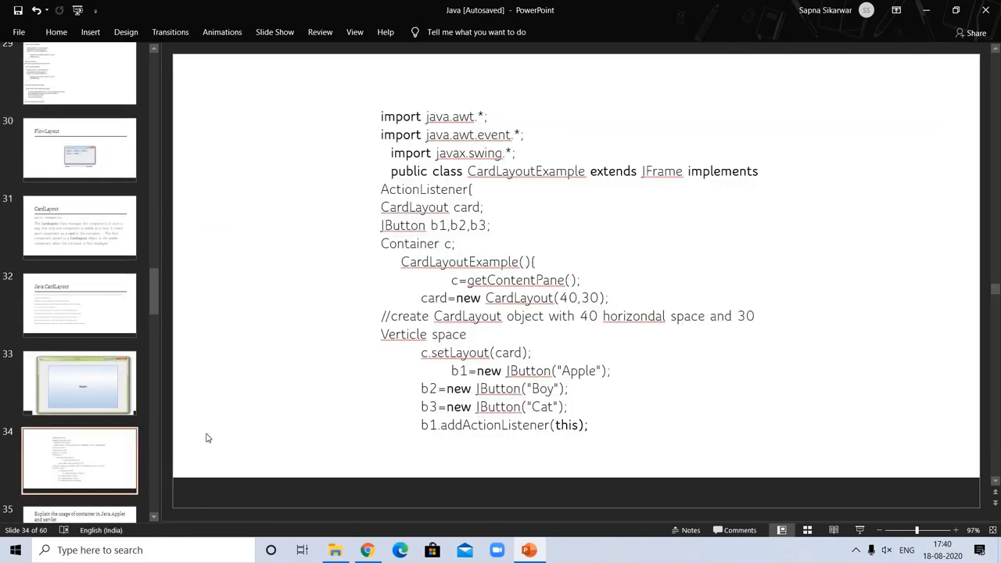
pyautogui.moveTo(342, 286)
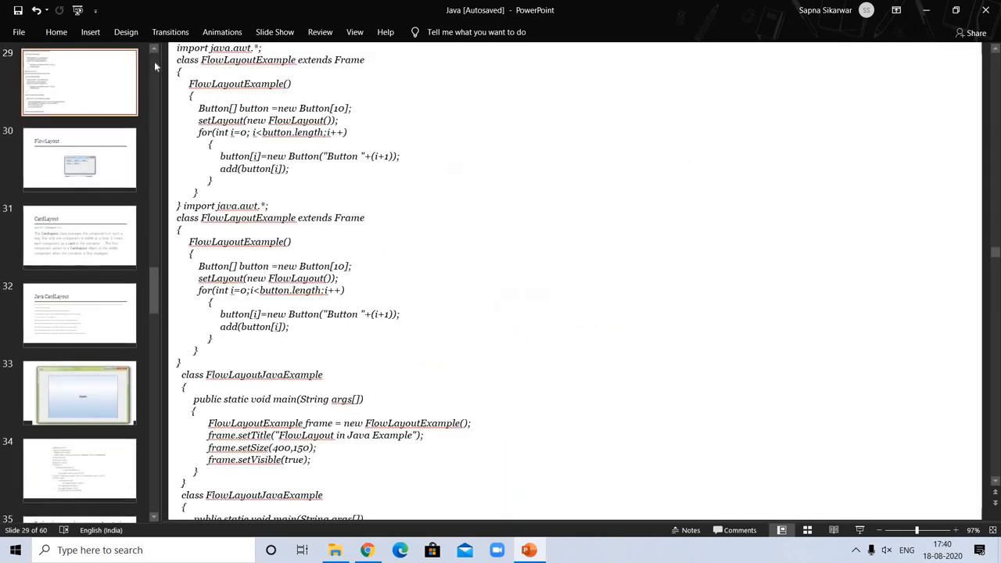
pyautogui.scroll(3)
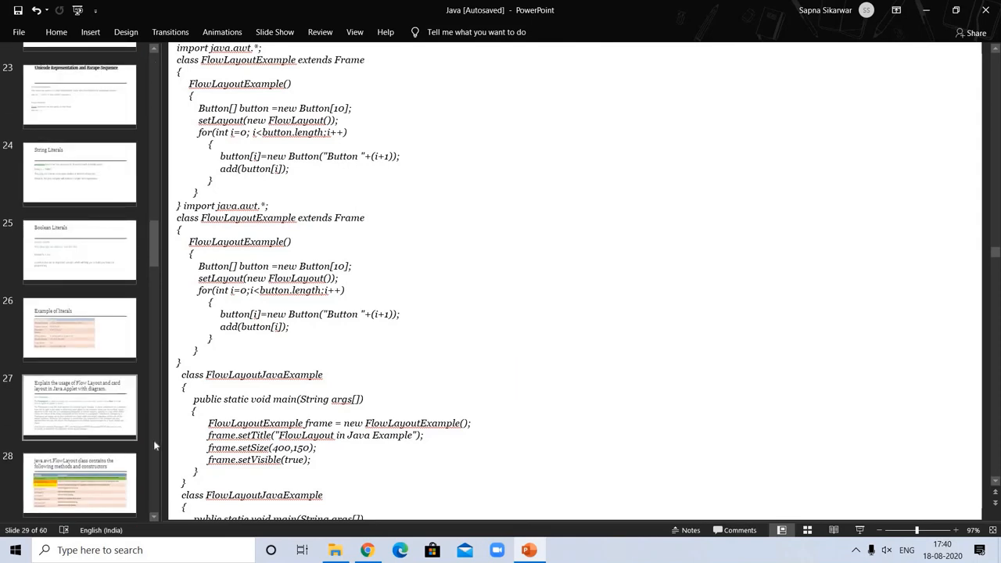
pyautogui.scroll(-3)
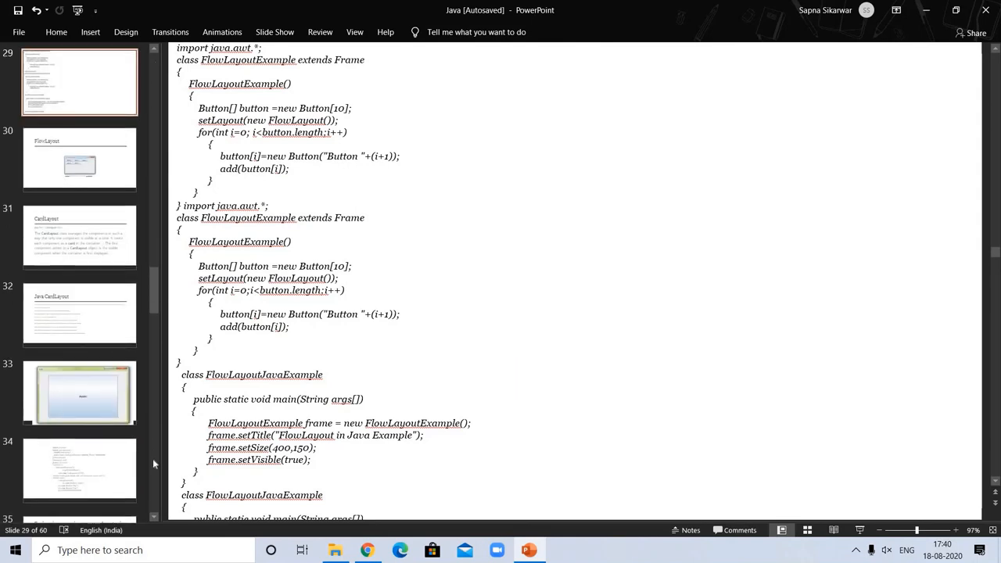
pyautogui.scroll(-3)
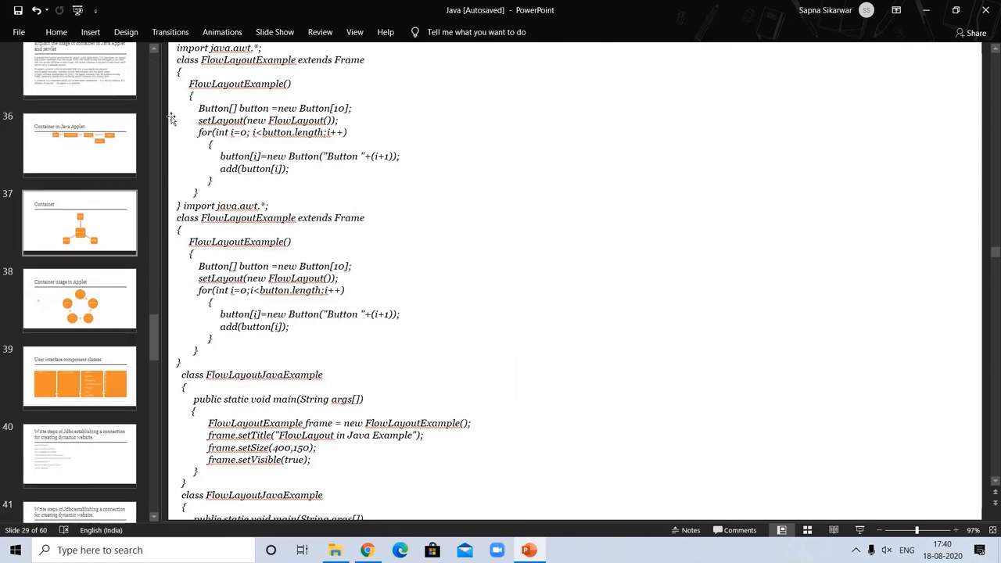
pyautogui.scroll(3)
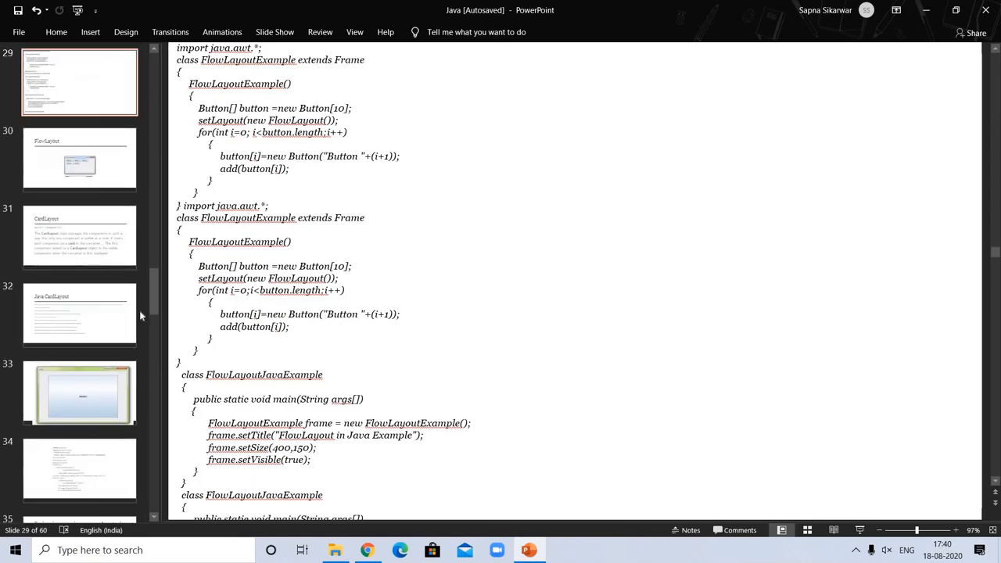
# Step: Visit slide 35 on applet containers, then show slide 34's CardLayoutExample code
pyautogui.click(79, 469)
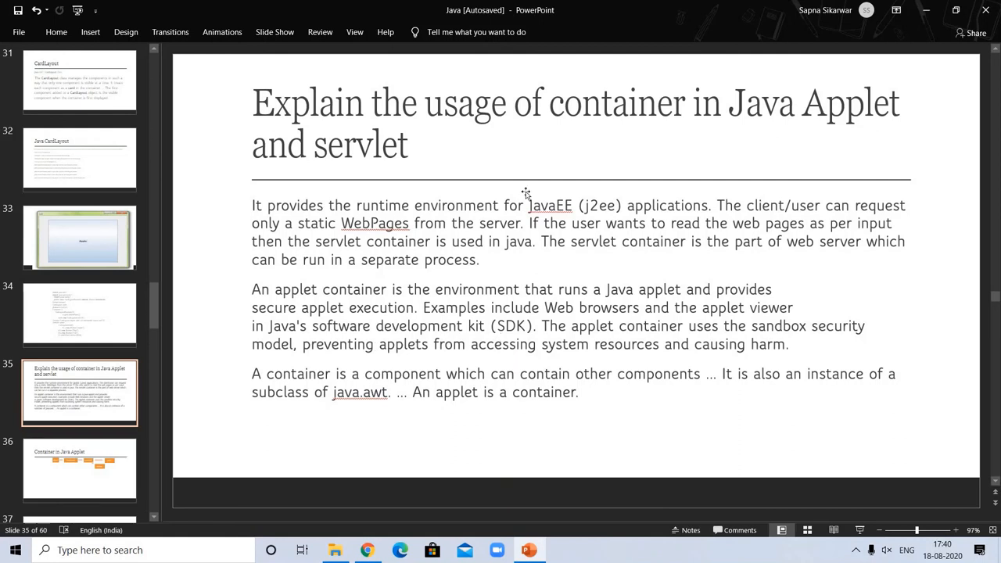
pyautogui.moveTo(582, 160)
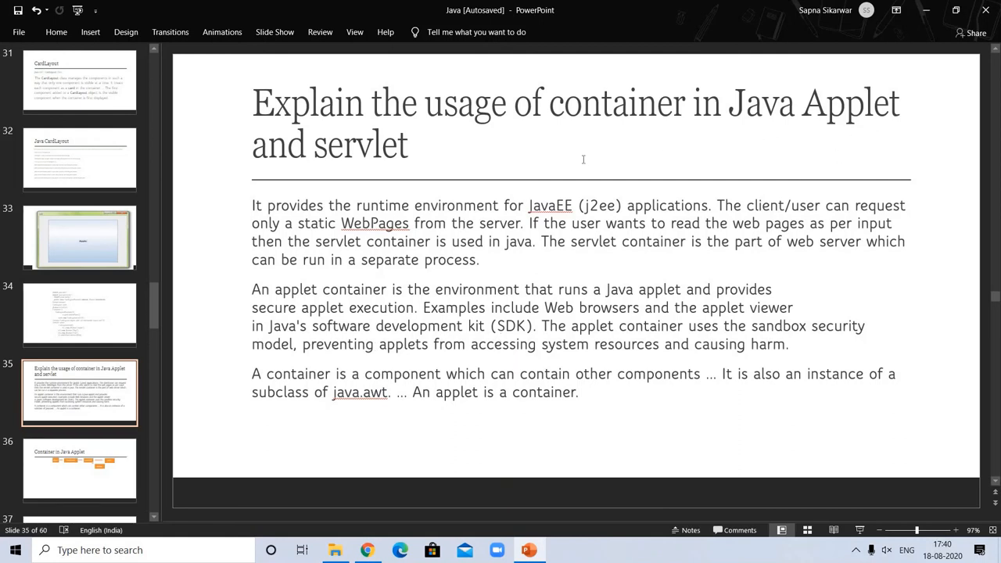
pyautogui.moveTo(79, 313)
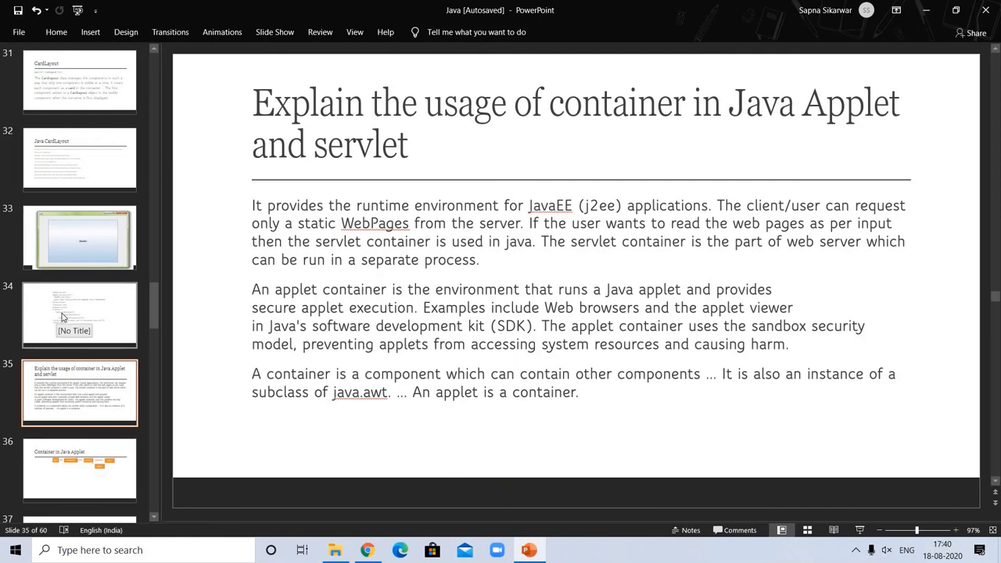
pyautogui.click(79, 314)
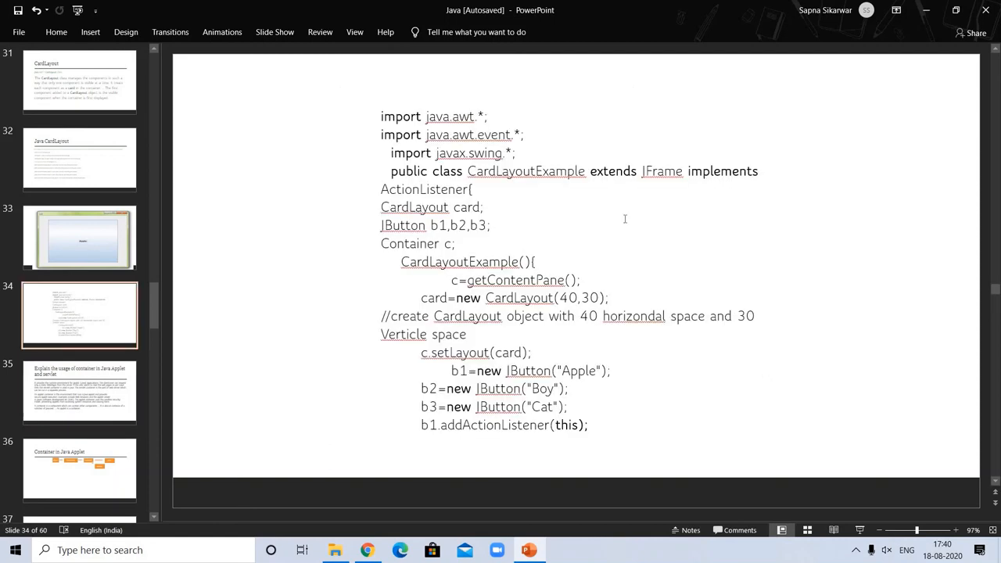